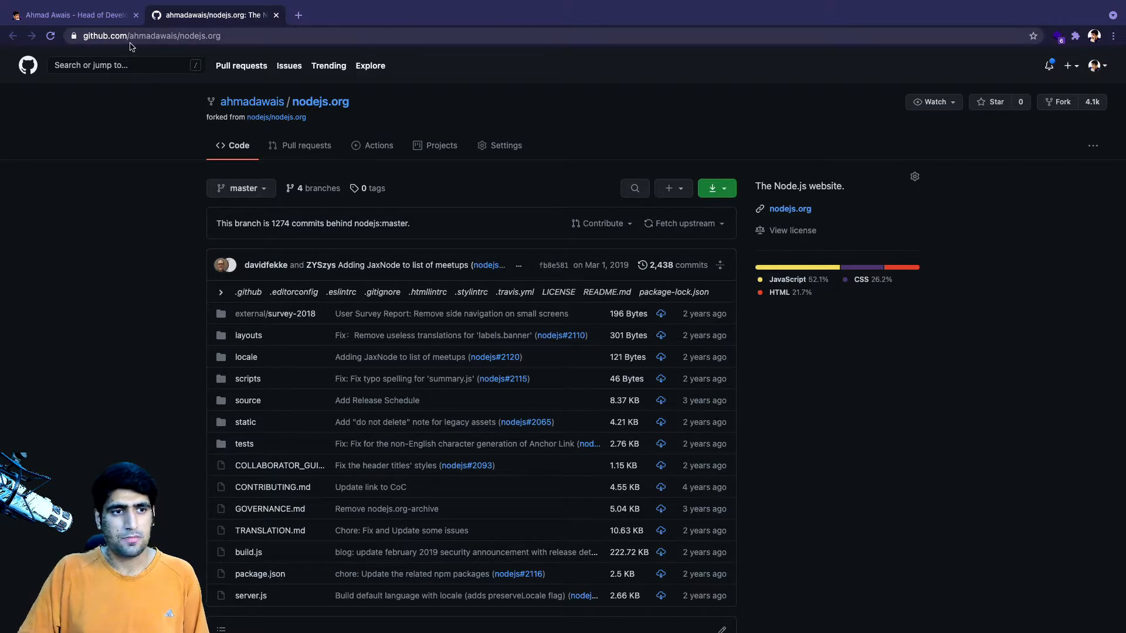
pyautogui.moveTo(485, 118)
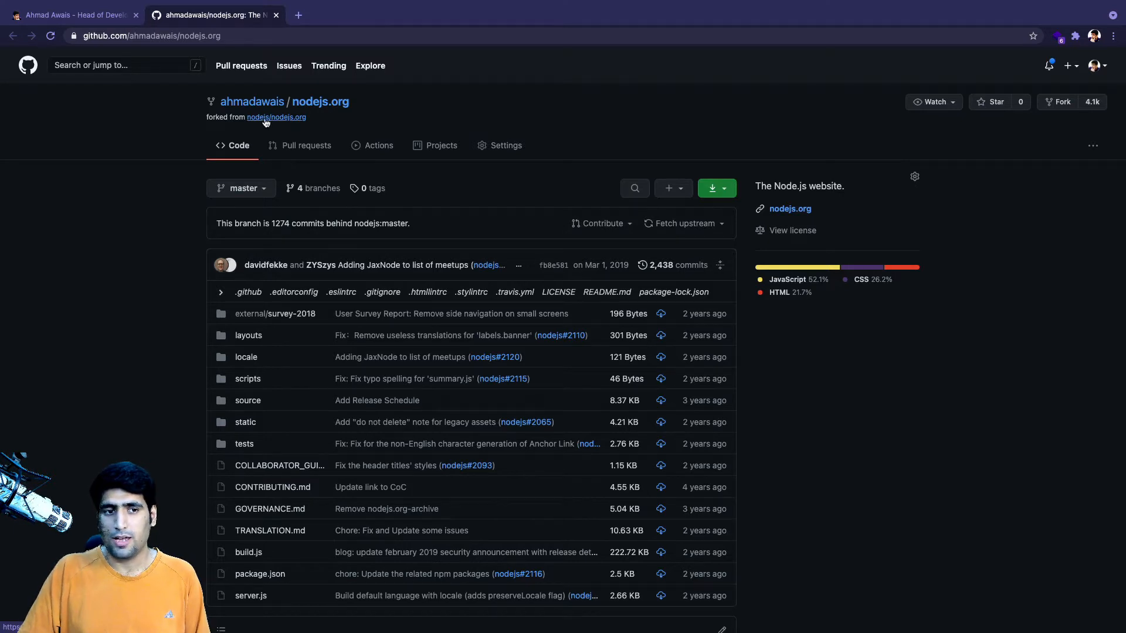
pyautogui.moveTo(590, 137)
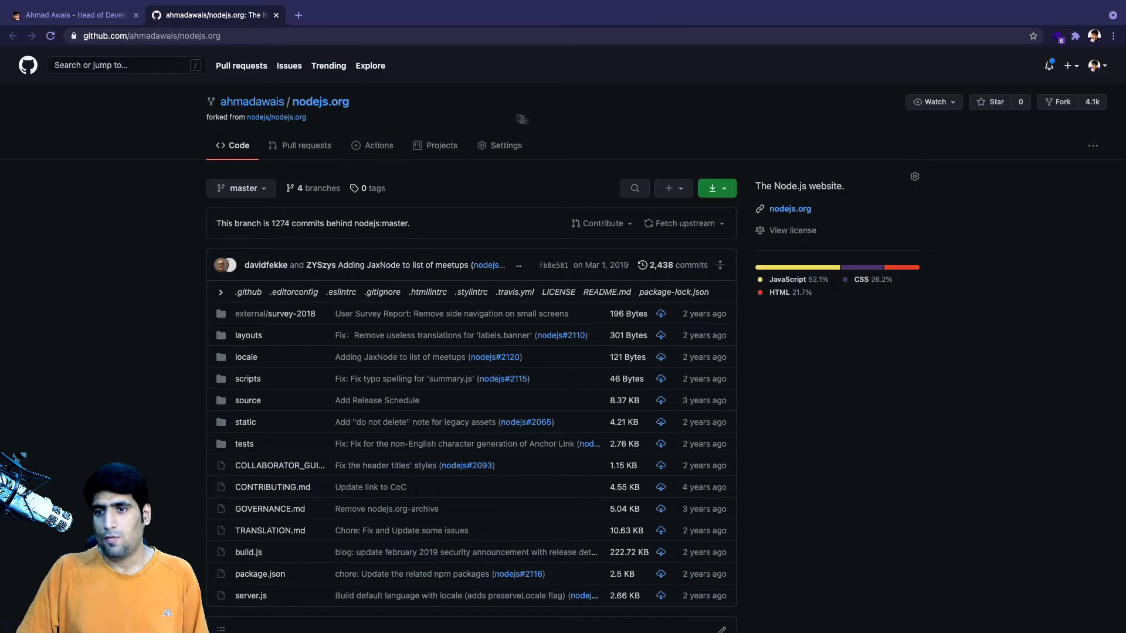
pyautogui.moveTo(553, 118)
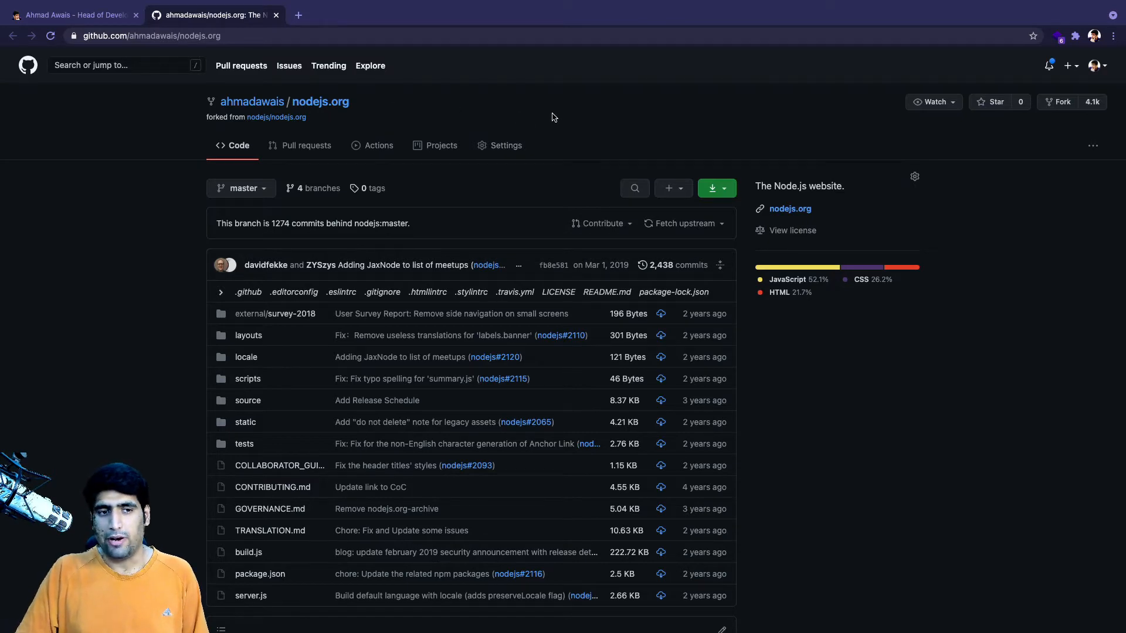
pyautogui.moveTo(679, 235)
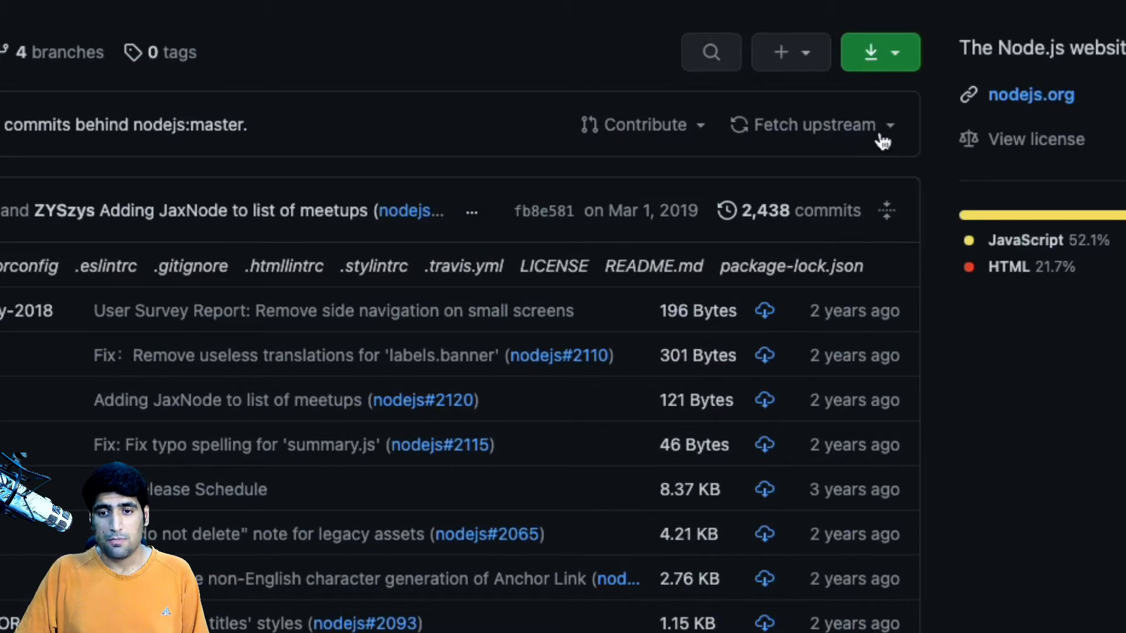
# Step: Open the 'Fetch upstream' menu offering to merge 1274 commits from nodejs:master
pyautogui.click(810, 125)
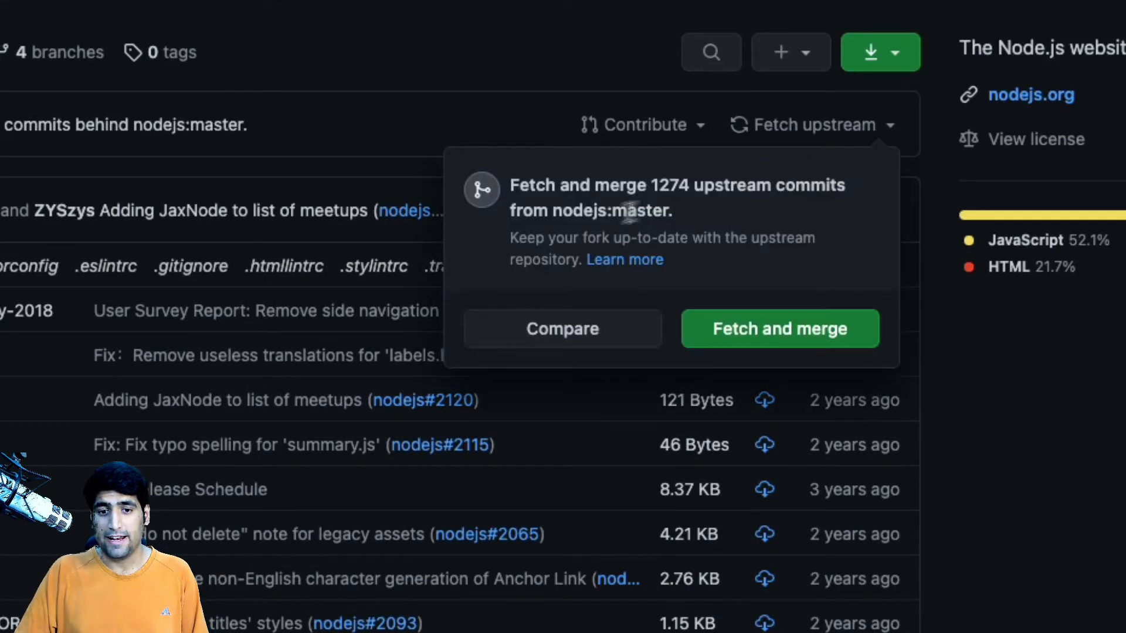
pyautogui.moveTo(678, 202)
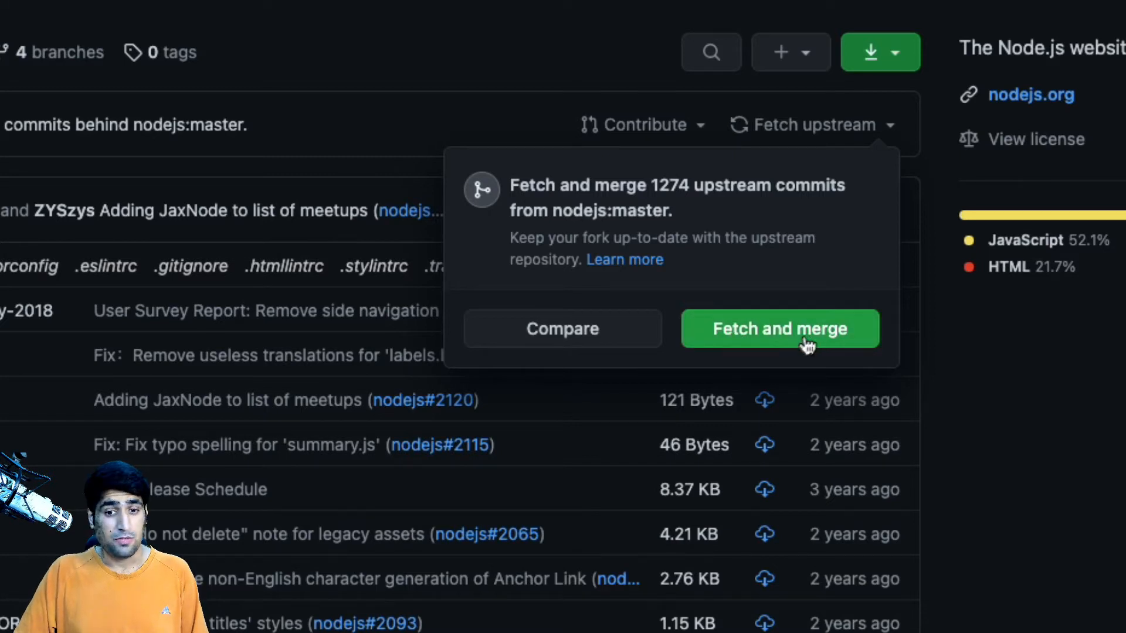
pyautogui.moveTo(565, 337)
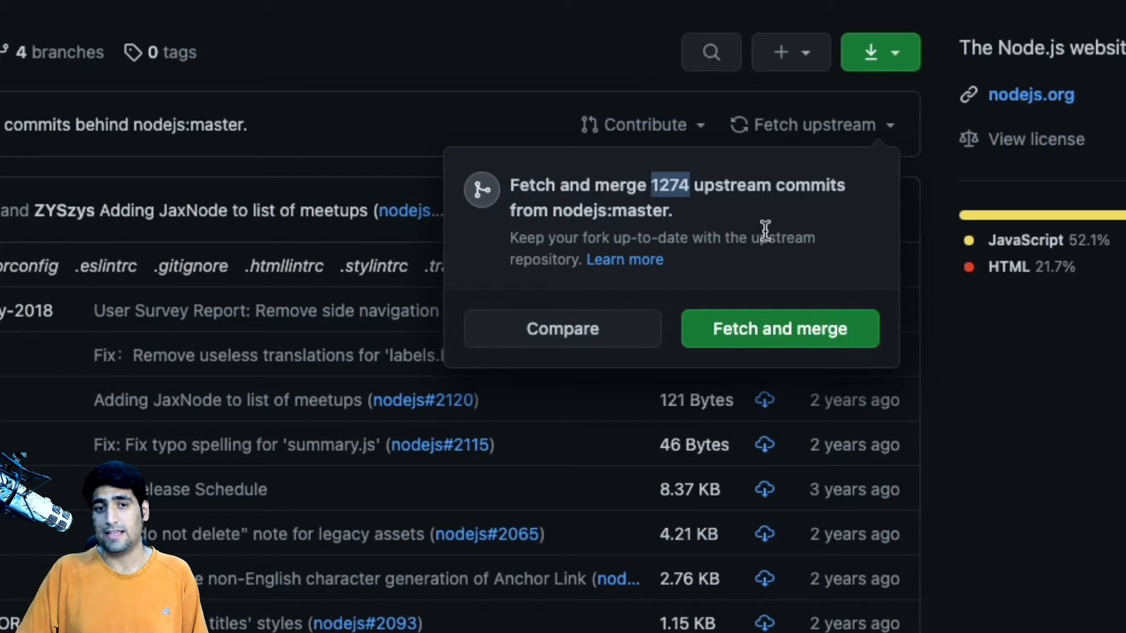
pyautogui.moveTo(768, 340)
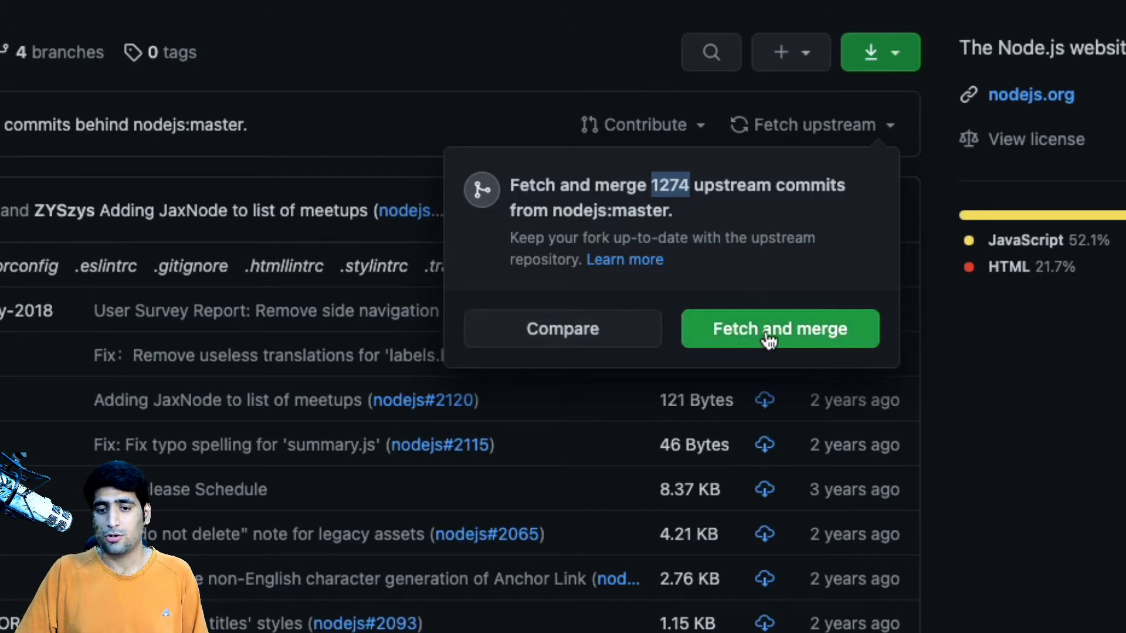
# Step: Fetch and merge the 1274 upstream commits, then confirm the fork is even with nodejs:master
pyautogui.click(768, 337)
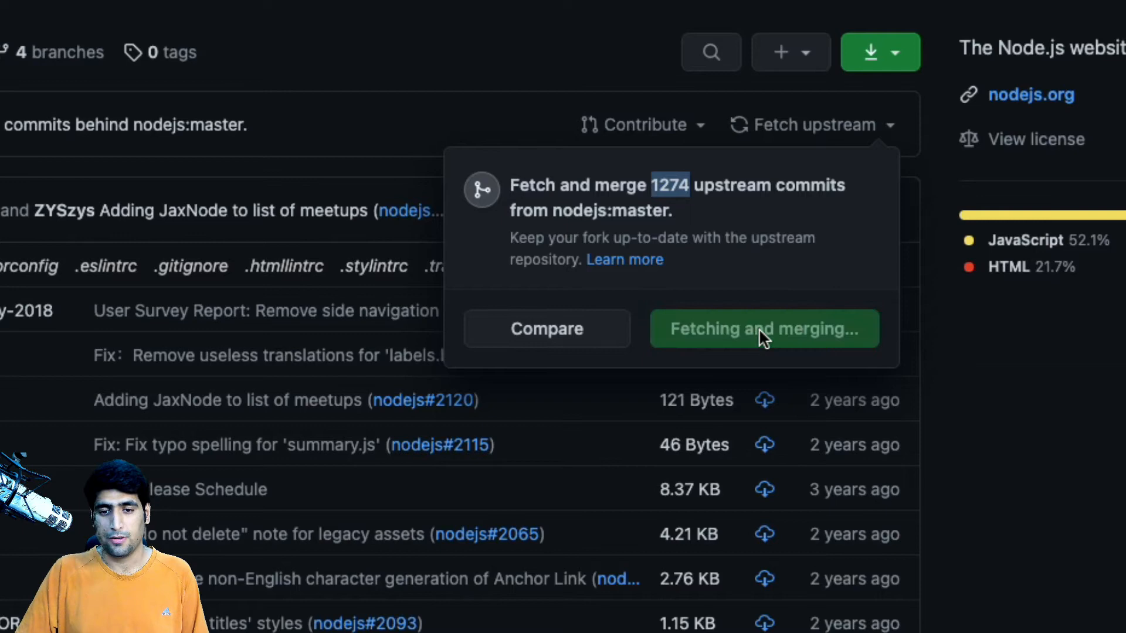
pyautogui.click(764, 329)
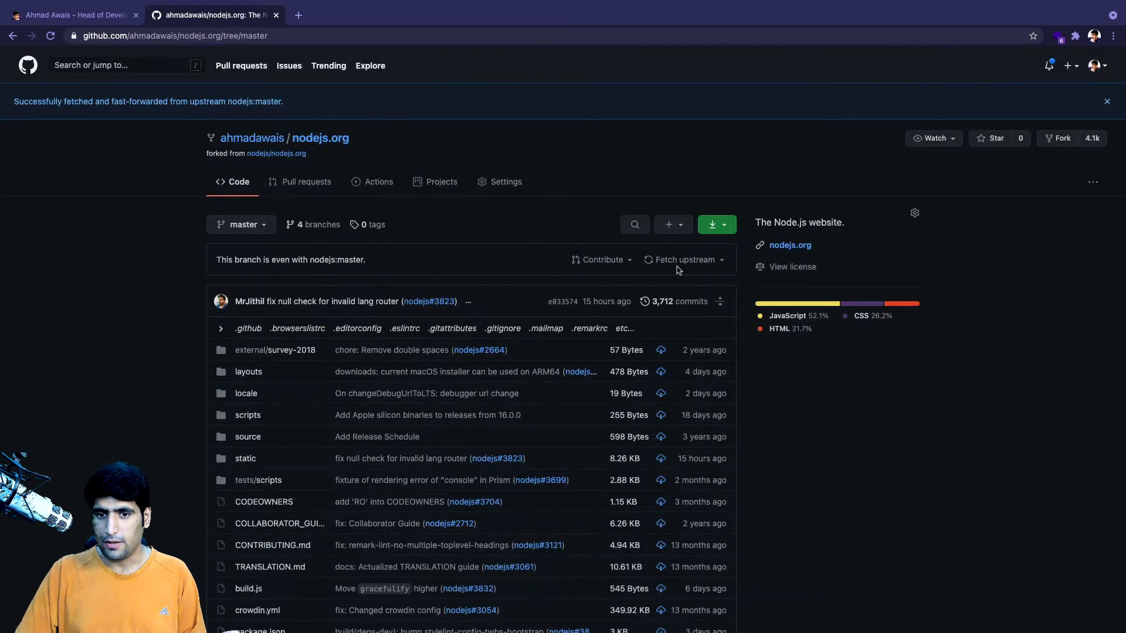
pyautogui.click(683, 260)
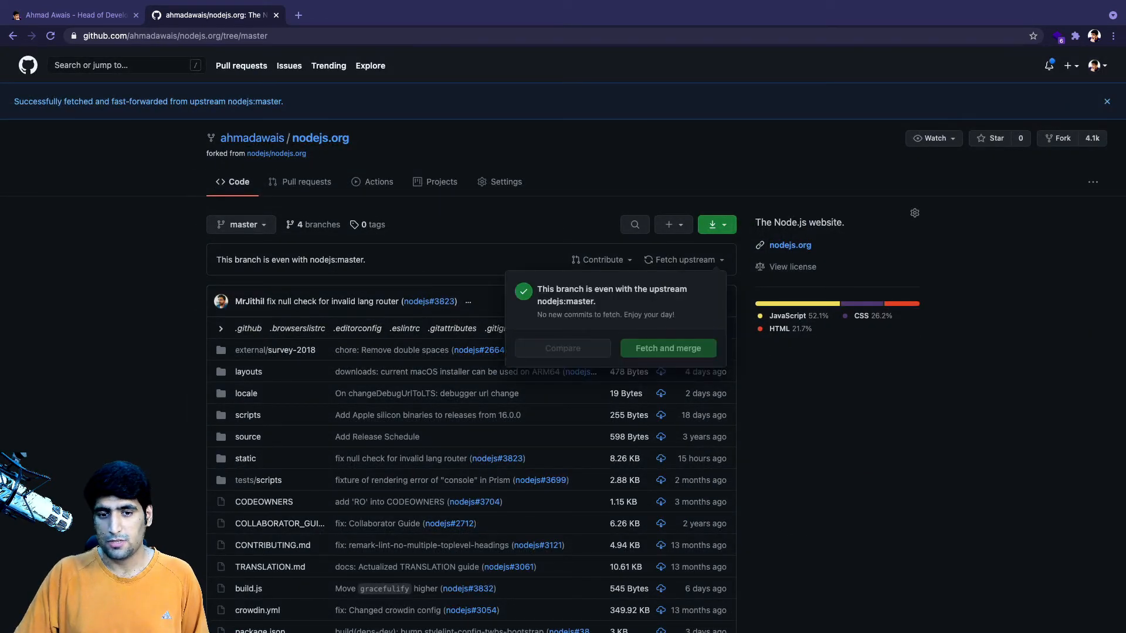